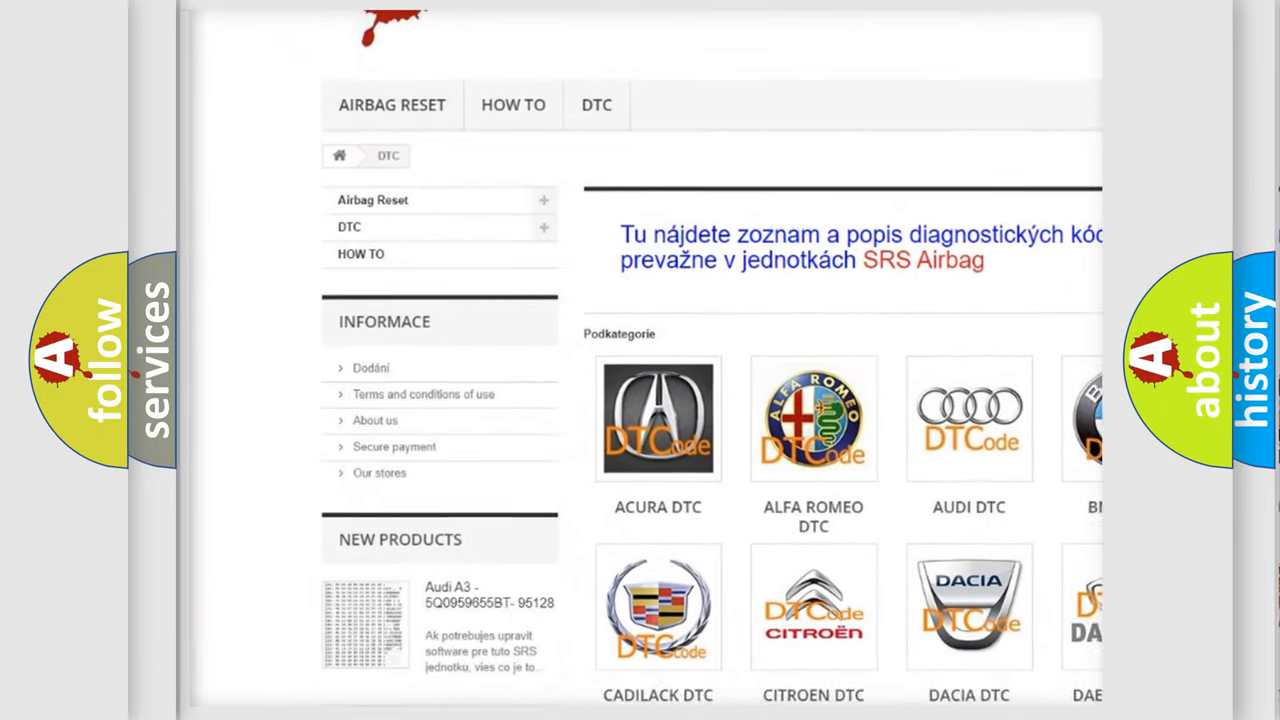
scroll("down", 3)
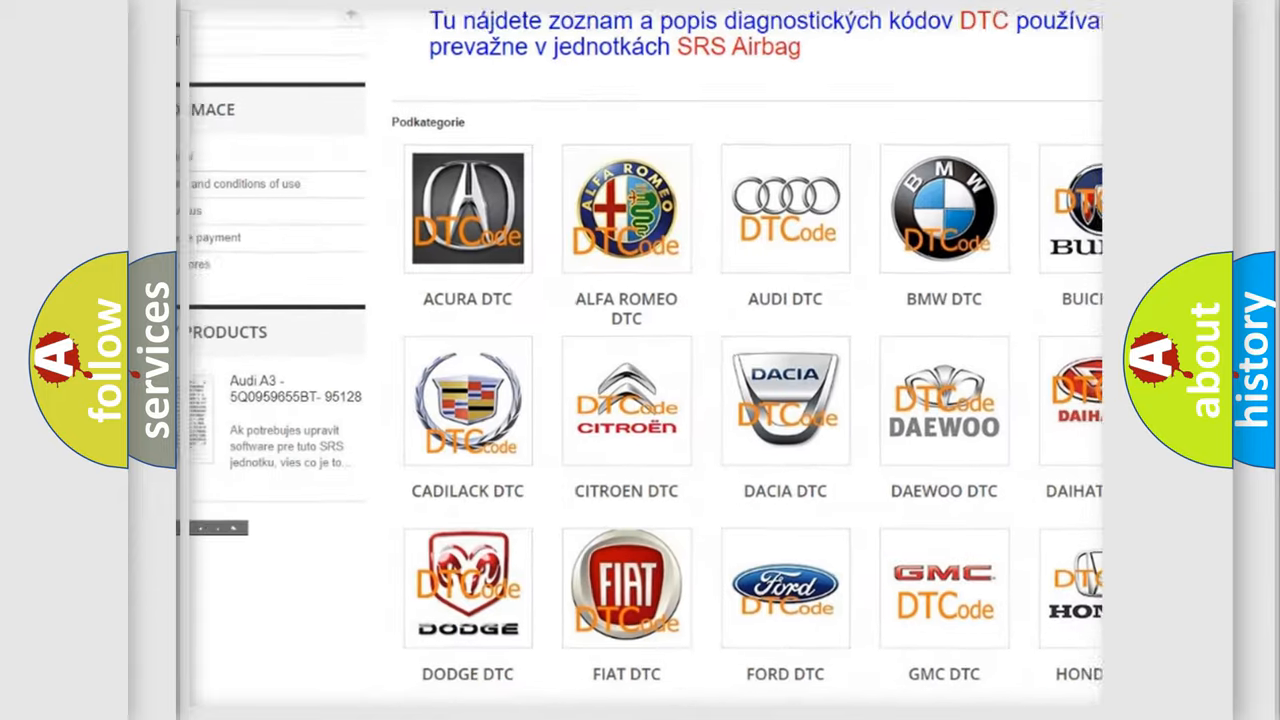